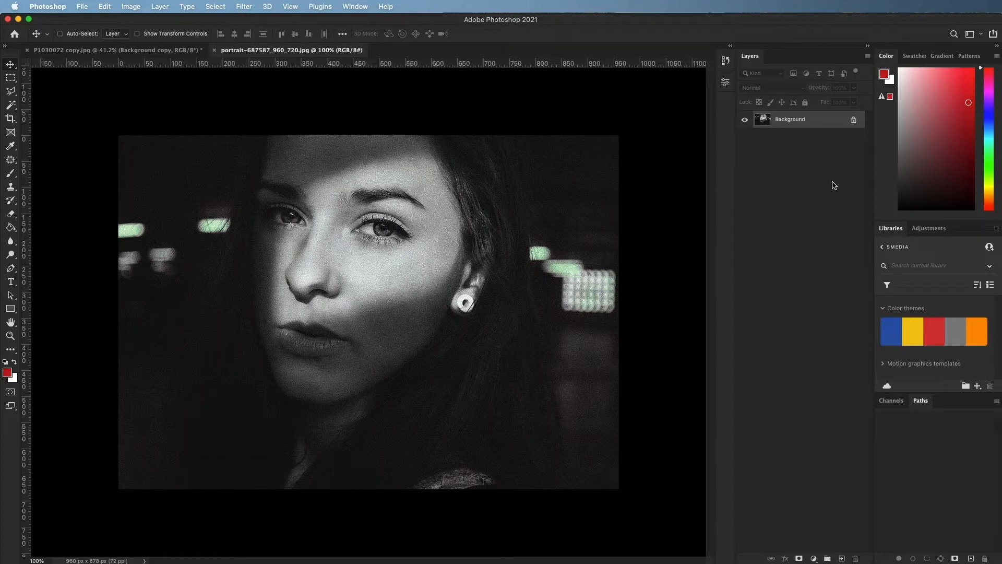
Duplicate the Background layer, creating a Background copy layer above it.
{"action": "right_click", "coordinate": [810, 119]}
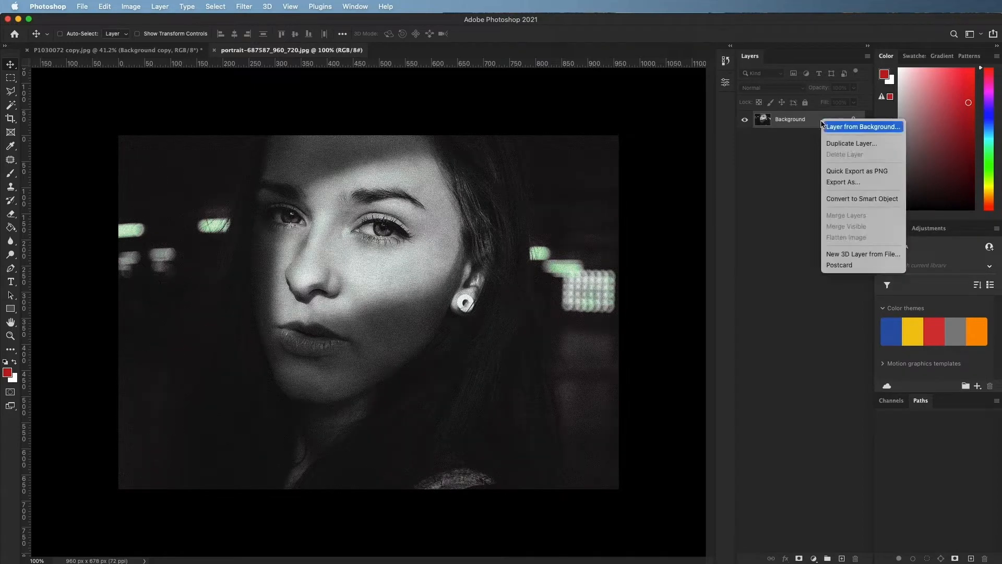
{"action": "left_click", "coordinate": [852, 143]}
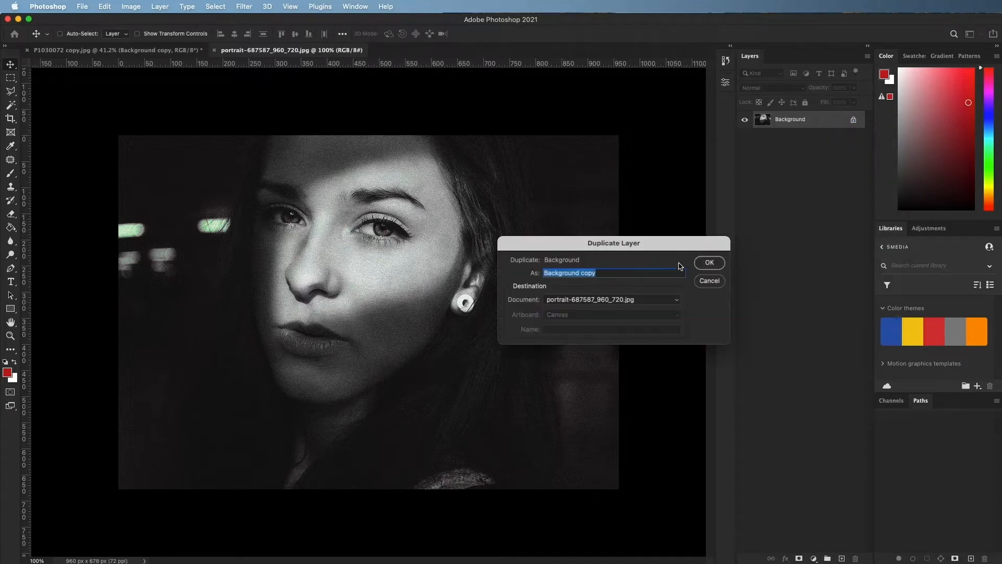
{"action": "left_click", "coordinate": [710, 263]}
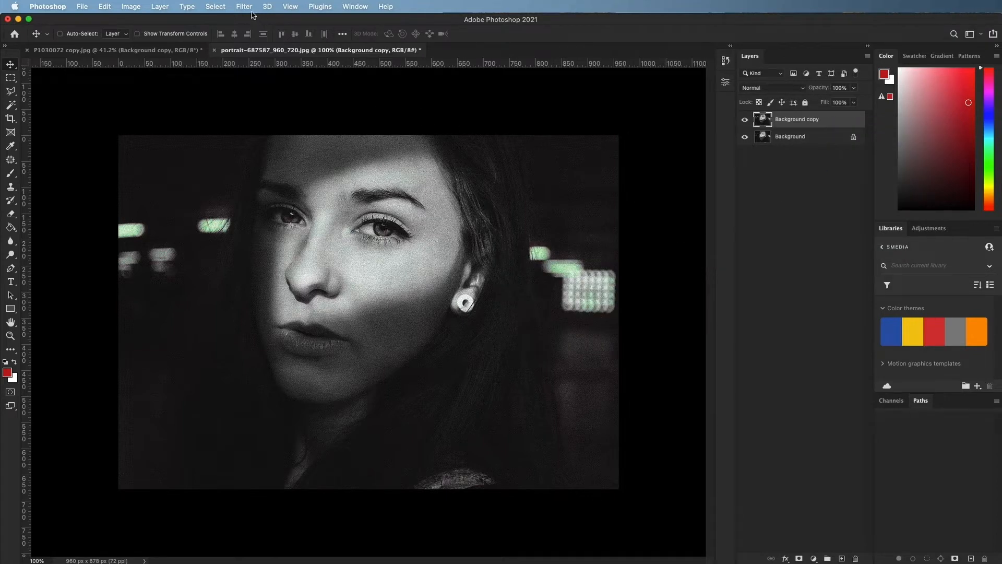
Start the Reduce Noise filter from Filter > Noise on the copy.
{"action": "left_click", "coordinate": [244, 6]}
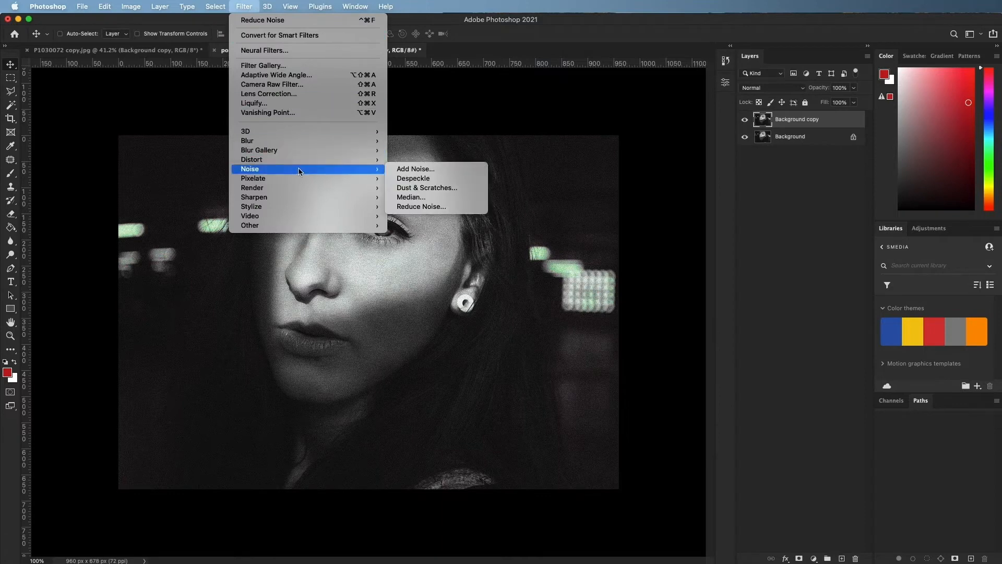
{"action": "left_click", "coordinate": [422, 205]}
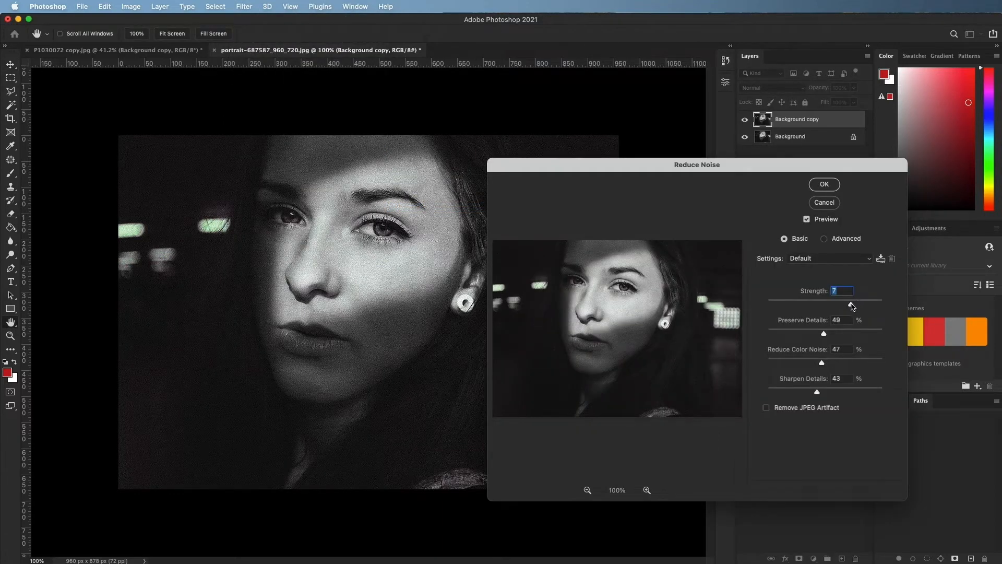
Apply Reduce Noise with strength 9, preserve details 8%, sharpen details 7% to the copy.
{"action": "left_click_drag", "start_coordinate": [824, 304], "coordinate": [875, 303]}
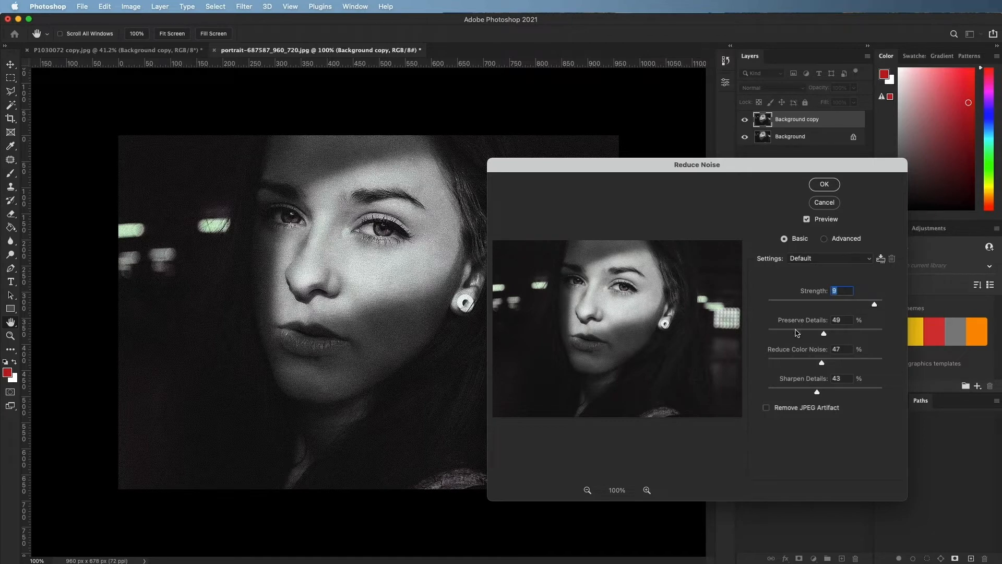
{"action": "left_click_drag", "start_coordinate": [823, 333], "coordinate": [787, 333]}
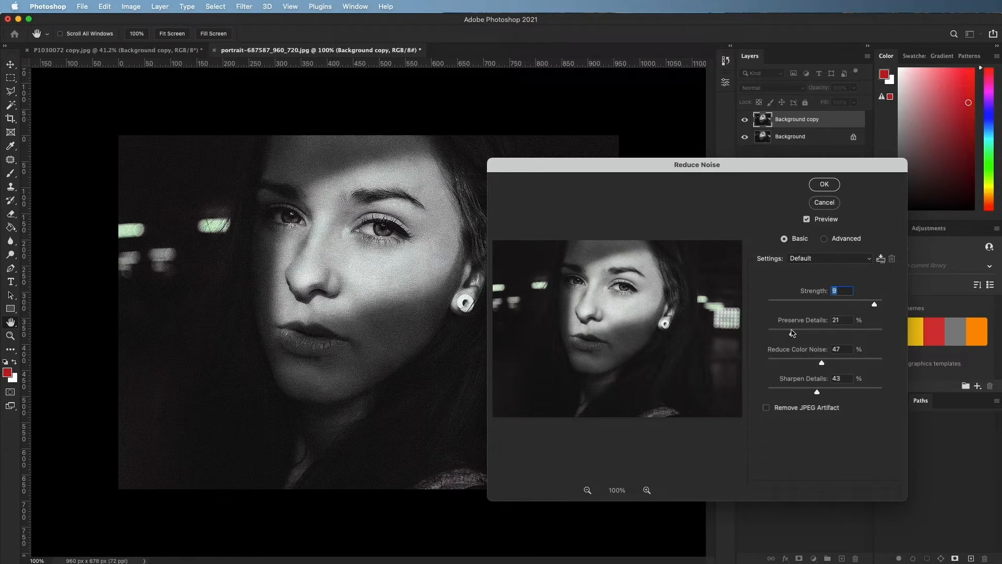
{"action": "left_click_drag", "start_coordinate": [823, 333], "coordinate": [776, 333]}
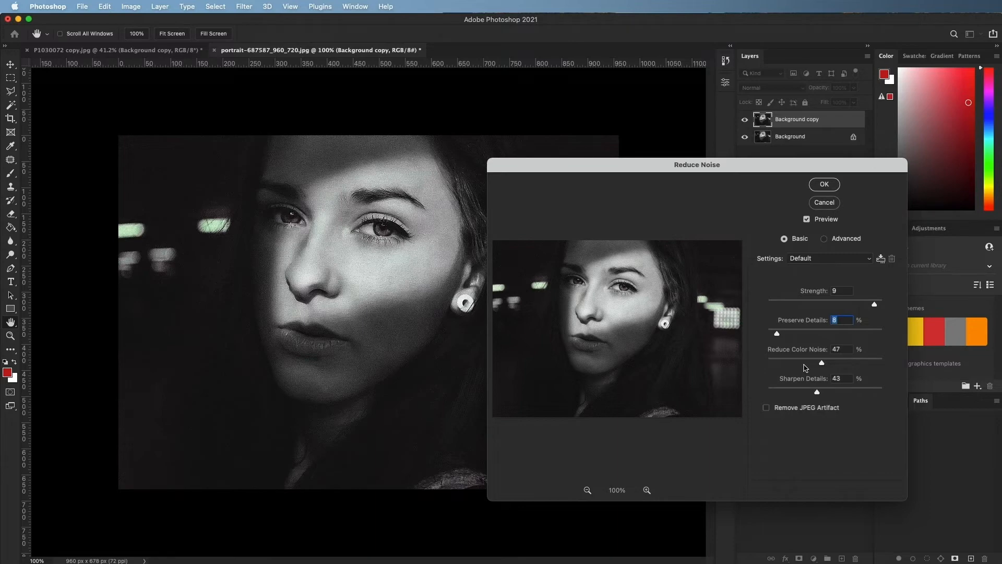
{"action": "mouse_move", "coordinate": [823, 375]}
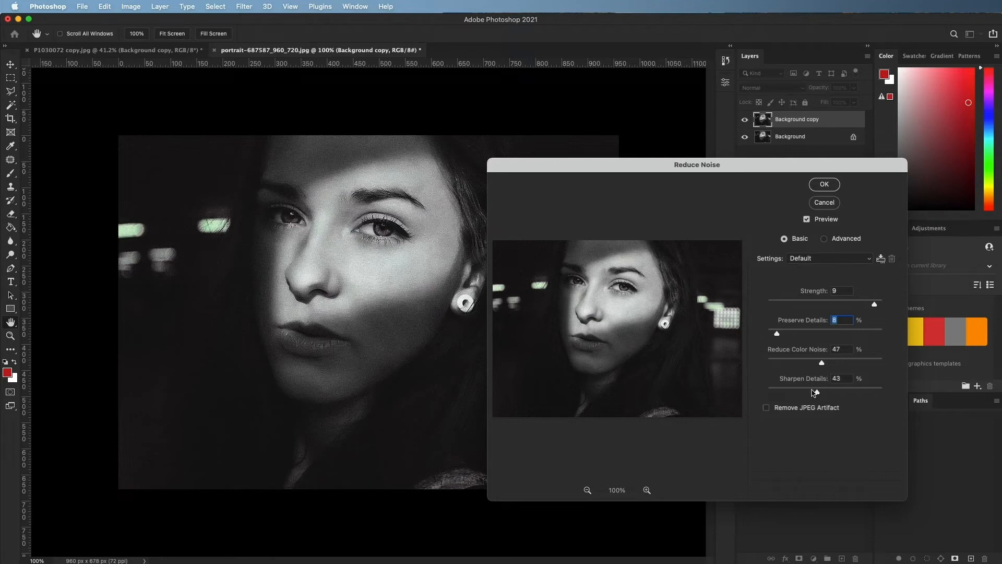
{"action": "left_click_drag", "start_coordinate": [821, 389], "coordinate": [777, 389]}
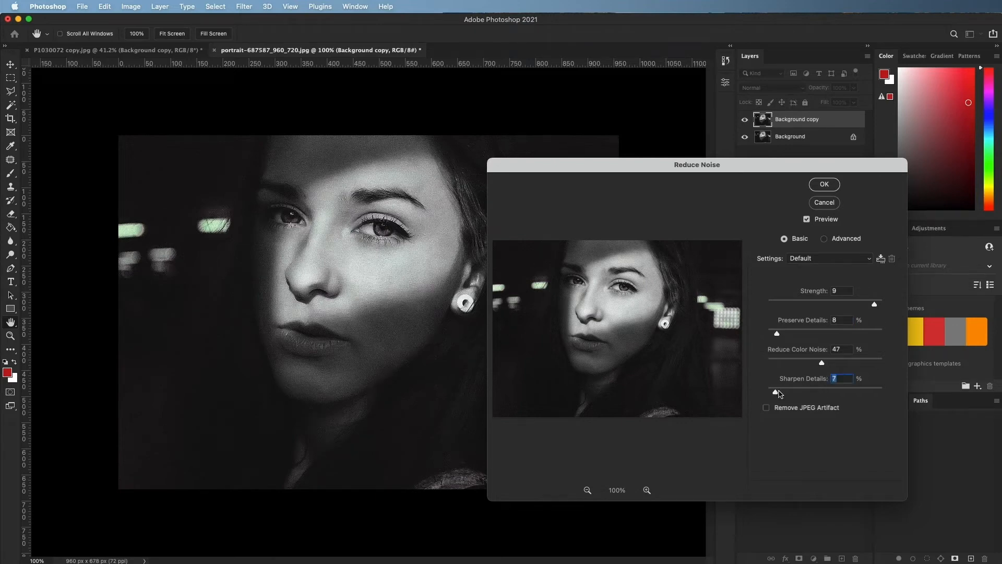
{"action": "mouse_move", "coordinate": [866, 180]}
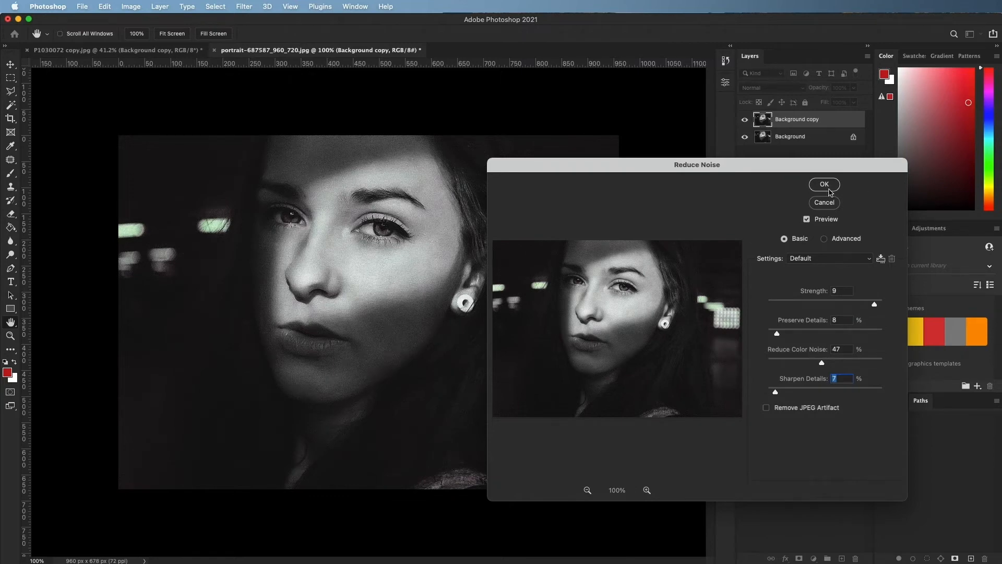
{"action": "left_click", "coordinate": [824, 184]}
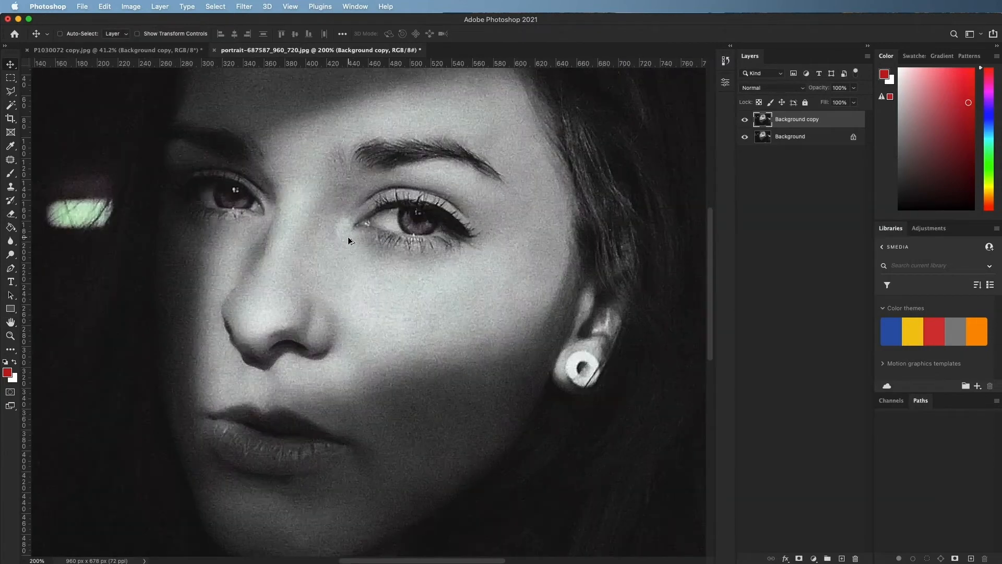